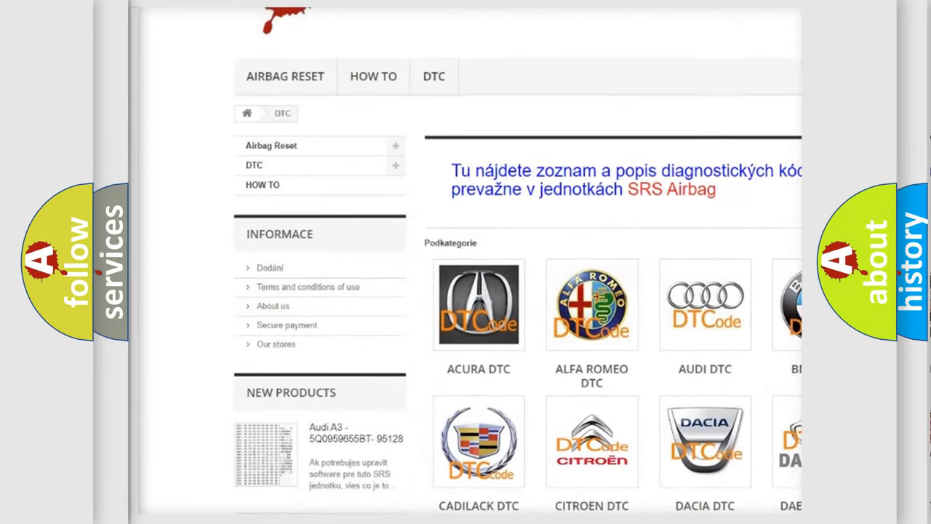
- Open the Audi DTC category from the Podkategorie list to show its code subcategories
scroll("down", 3)
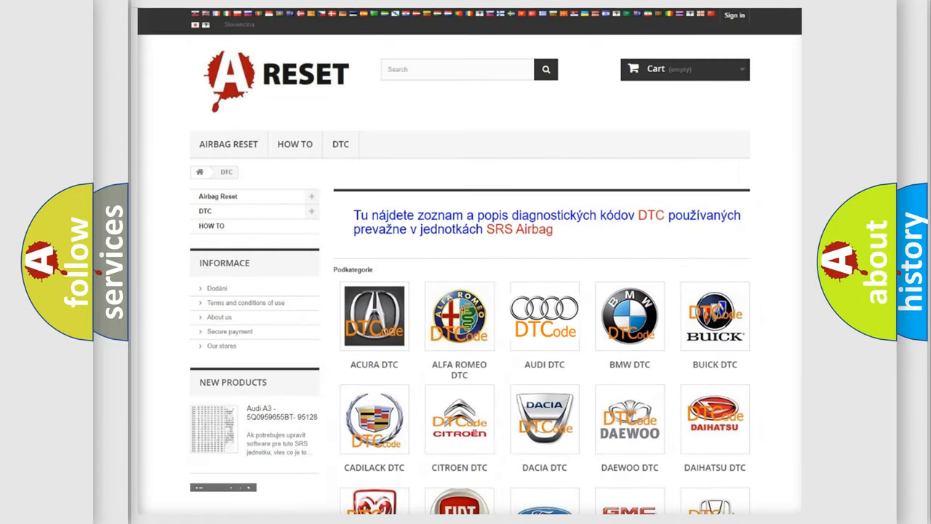
left_click(544, 315)
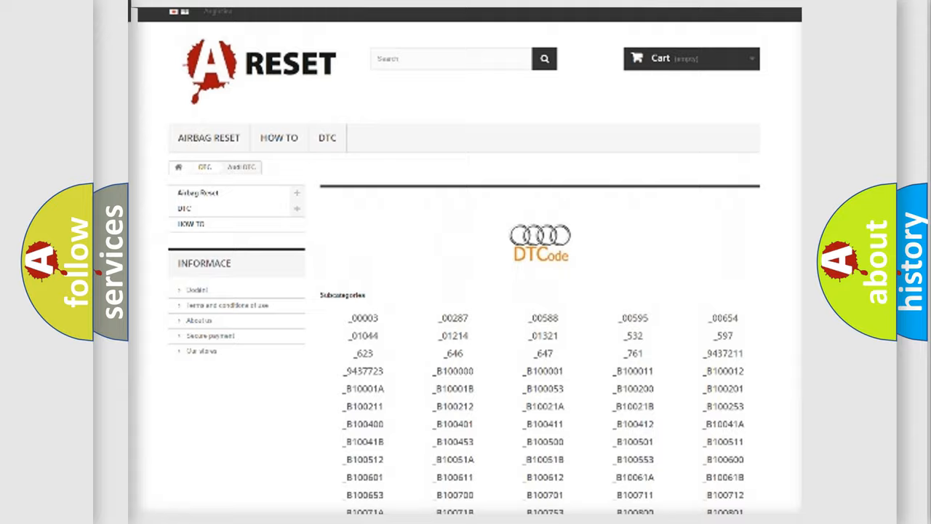